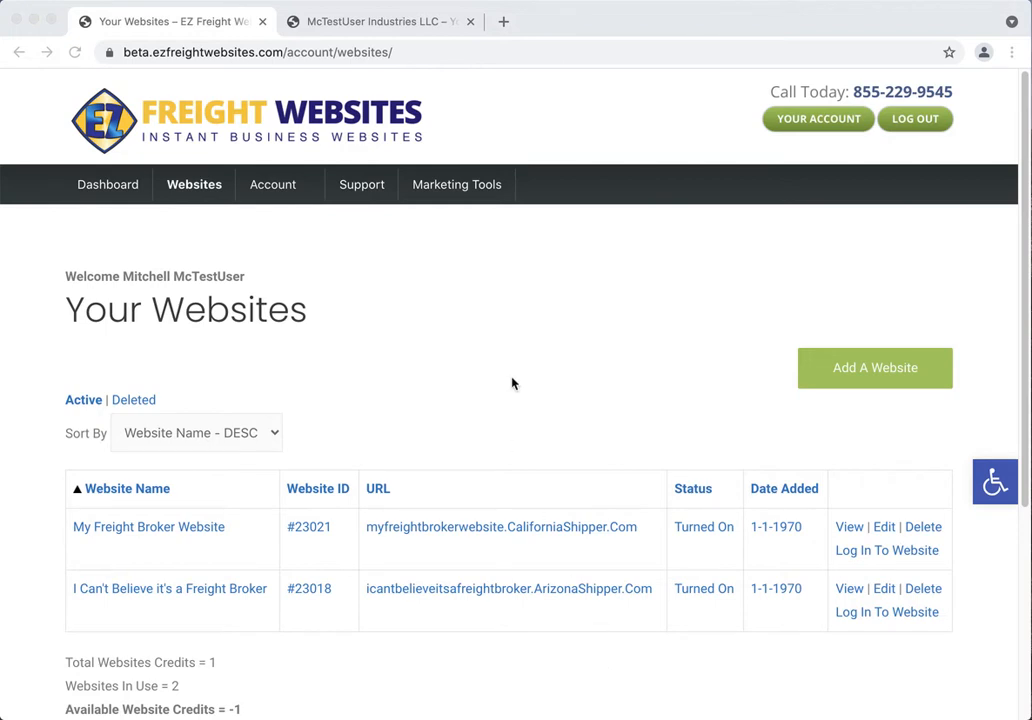
pyautogui.moveTo(322, 252)
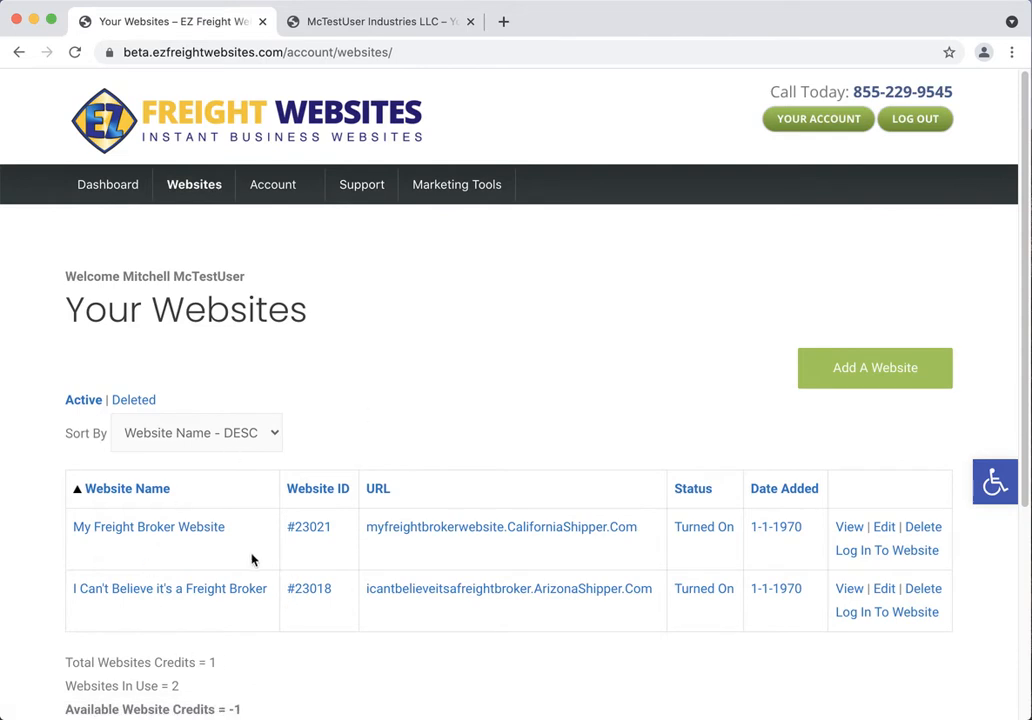
pyautogui.moveTo(616, 572)
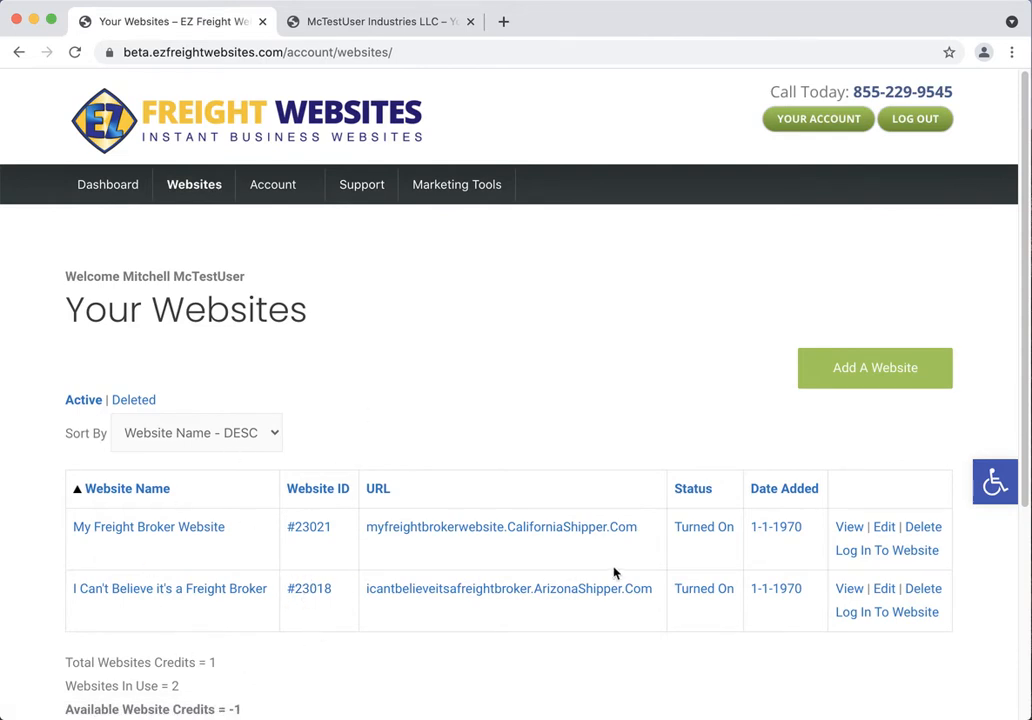
pyautogui.moveTo(888, 550)
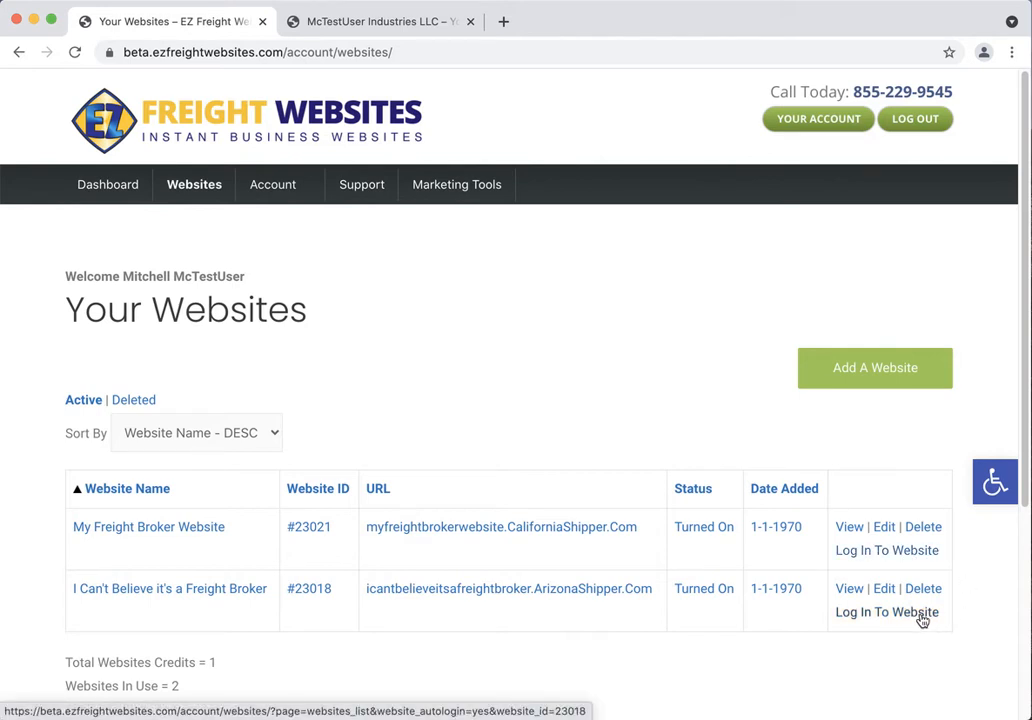
# Log into the 'I Can't Believe it's a Freight Broker' site, then request a lost-password reset from its WordPress login page
pyautogui.click(886, 612)
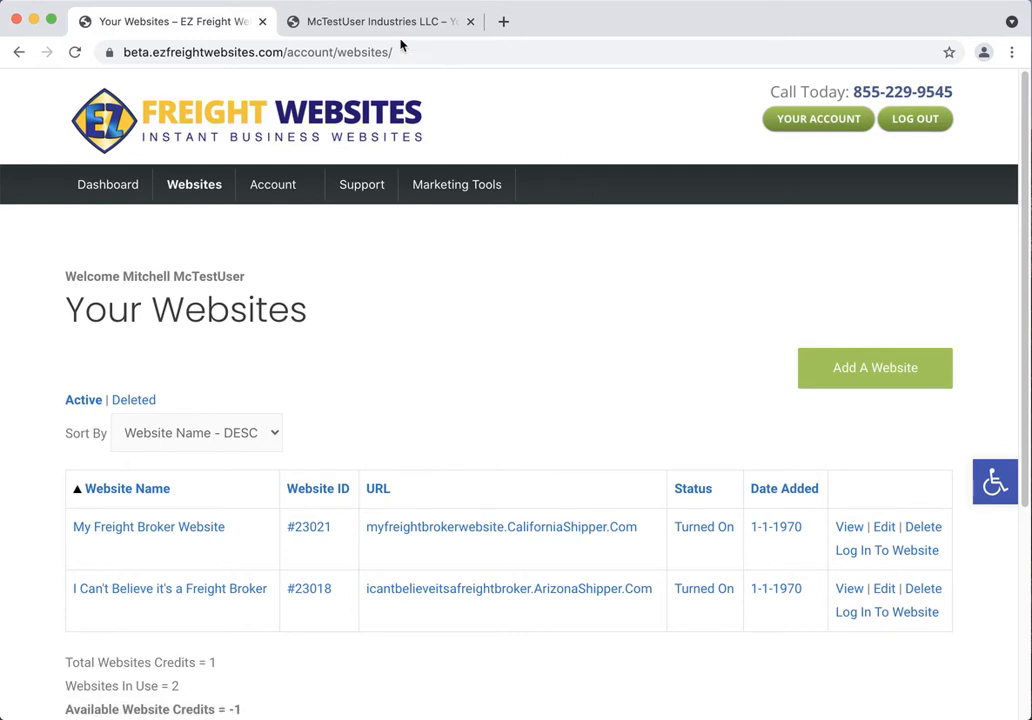
pyautogui.click(380, 20)
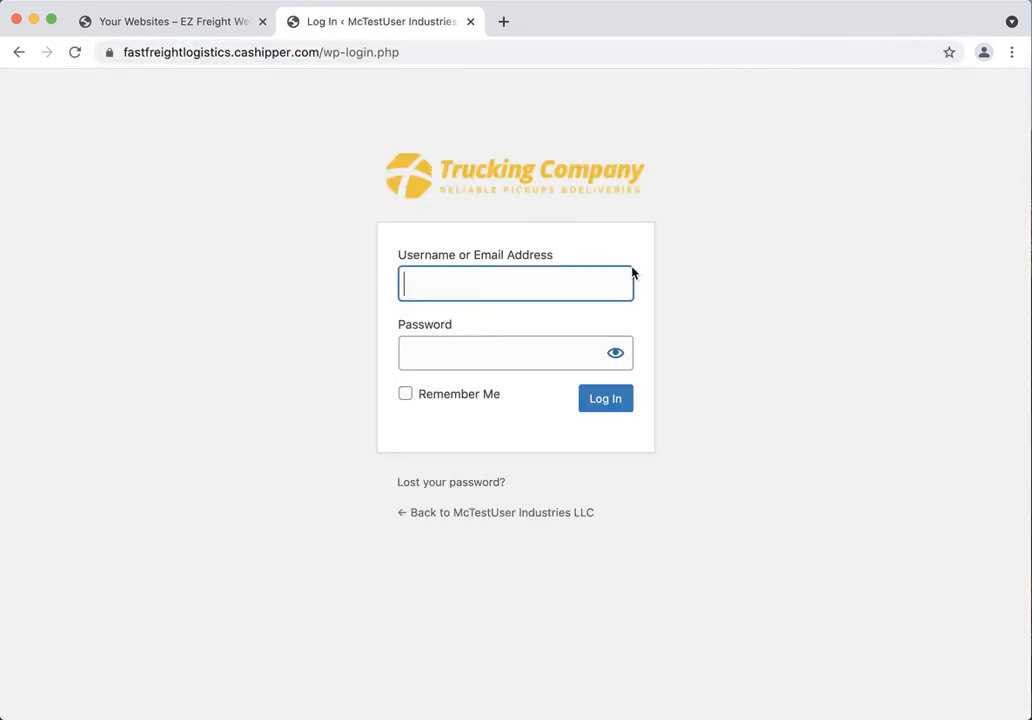
pyautogui.moveTo(596, 356)
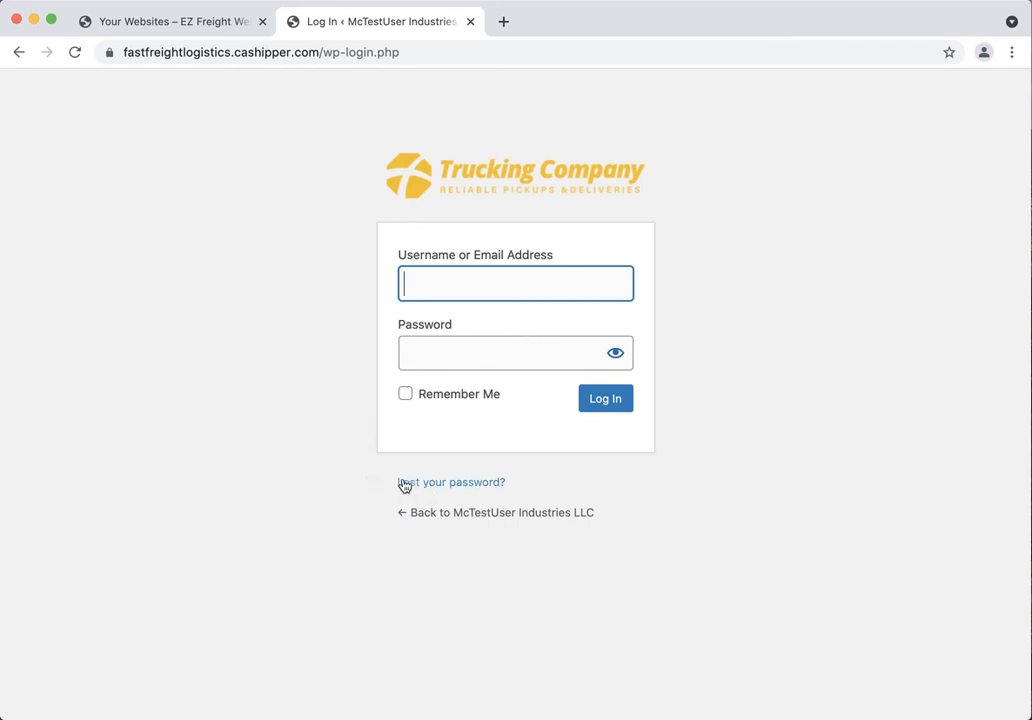
pyautogui.click(452, 482)
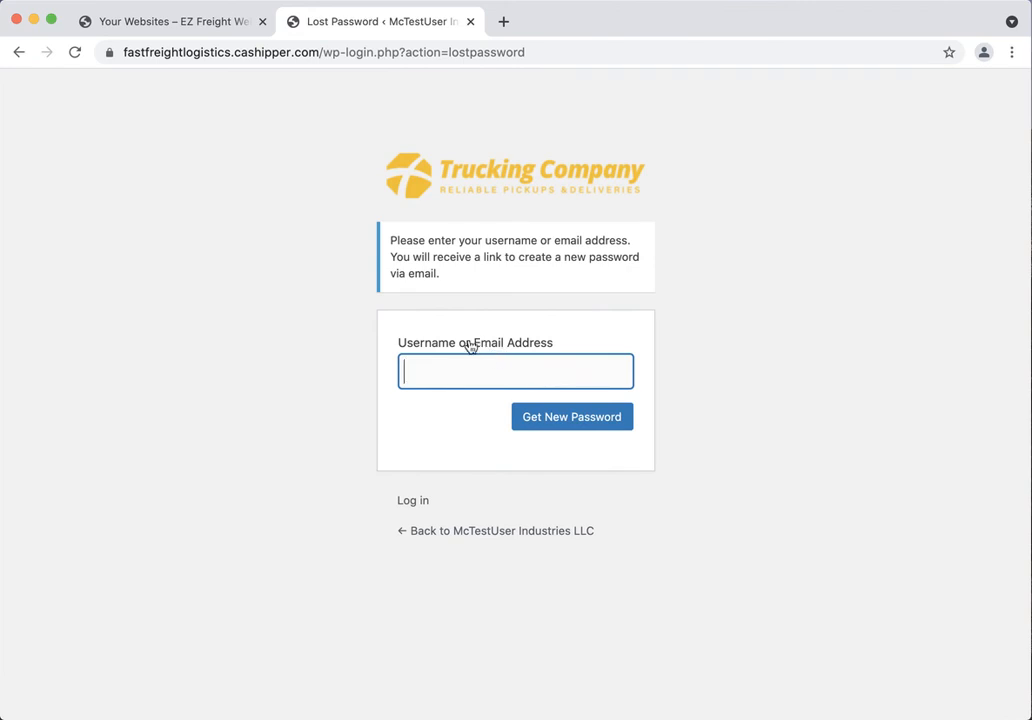